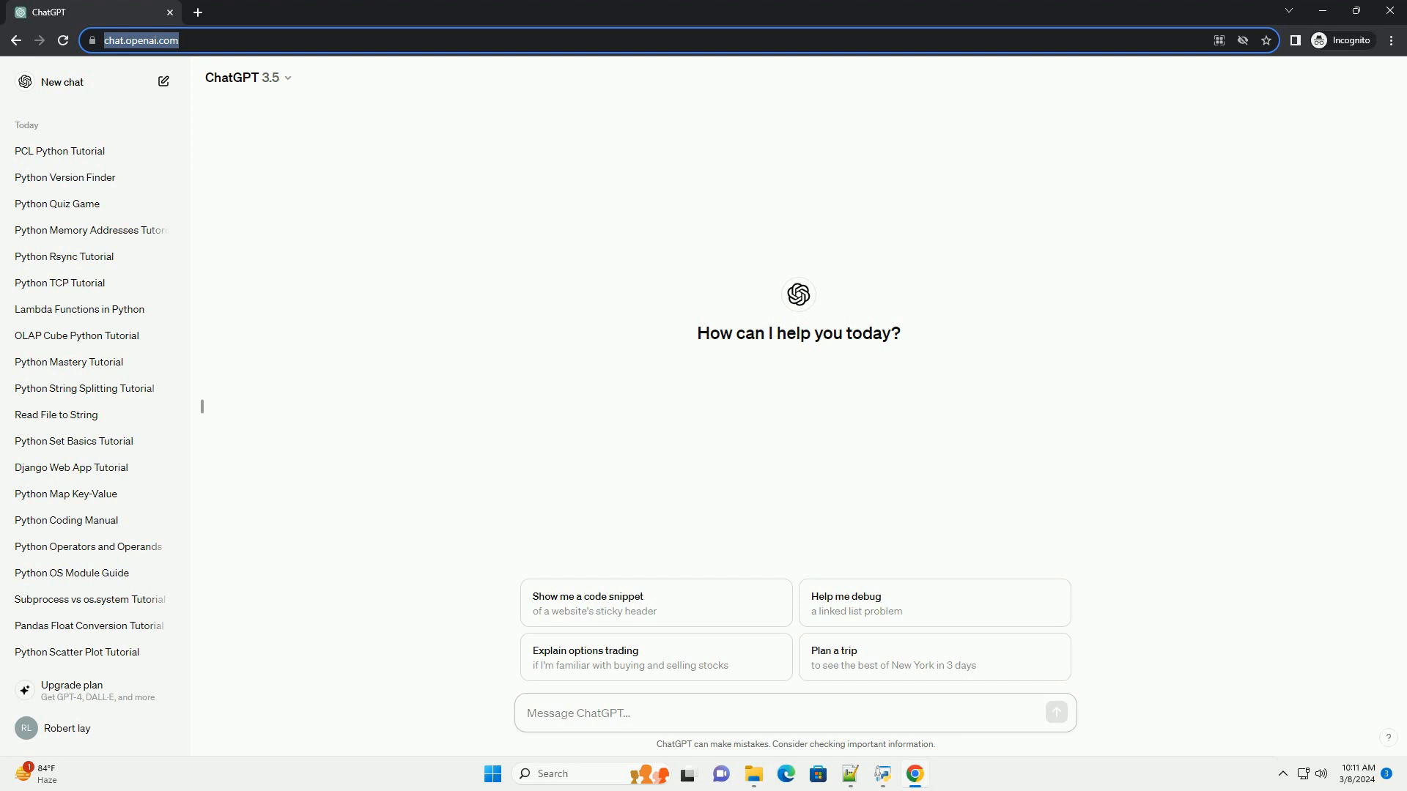
- Type 'write an informative tutorial about add python to path what does it mean' into a new chat
{"action": "type", "text": "write an informative tutorial about add python to path what does it mean"}
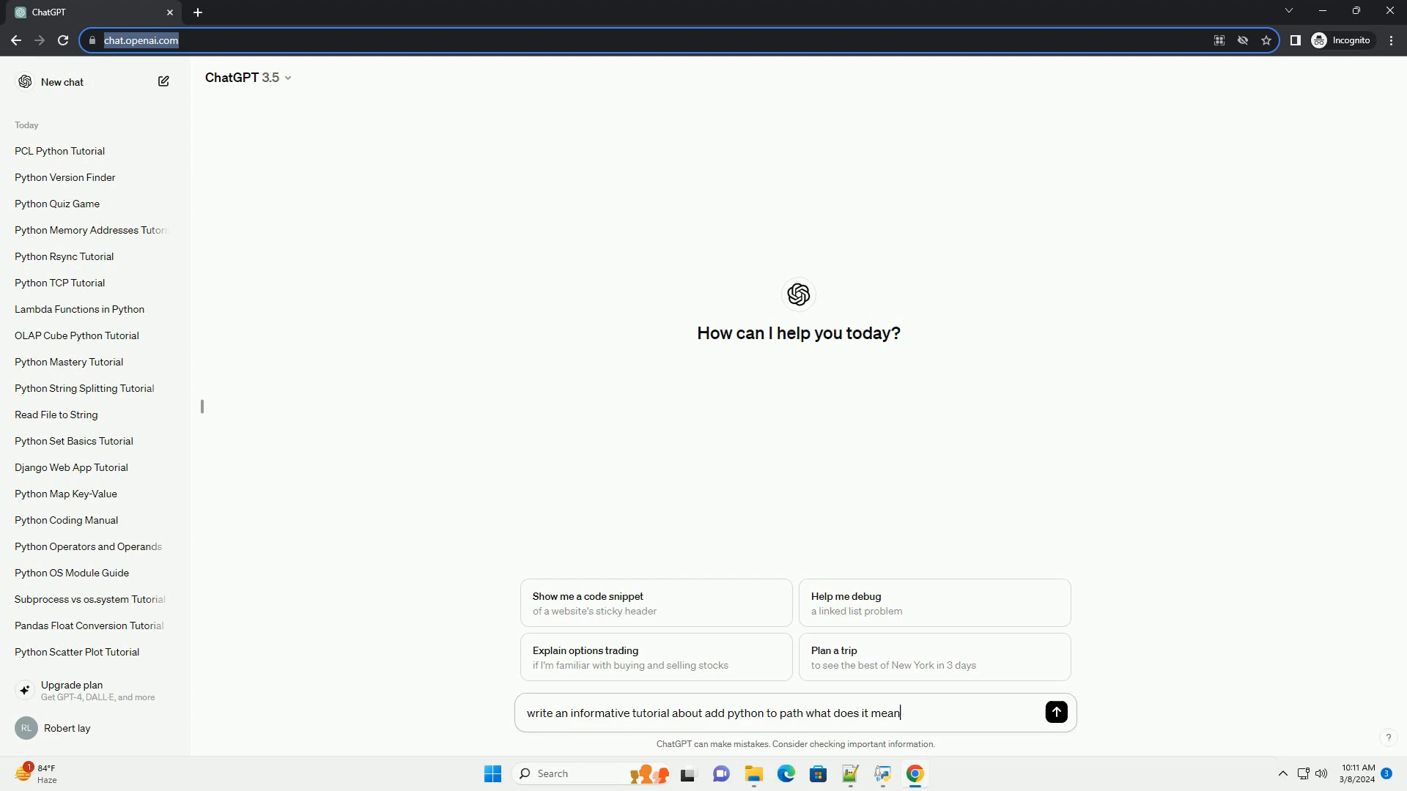
- Send the tutorial request and follow the response through its Windows PATH steps
{"action": "left_click", "coordinate": [1056, 712]}
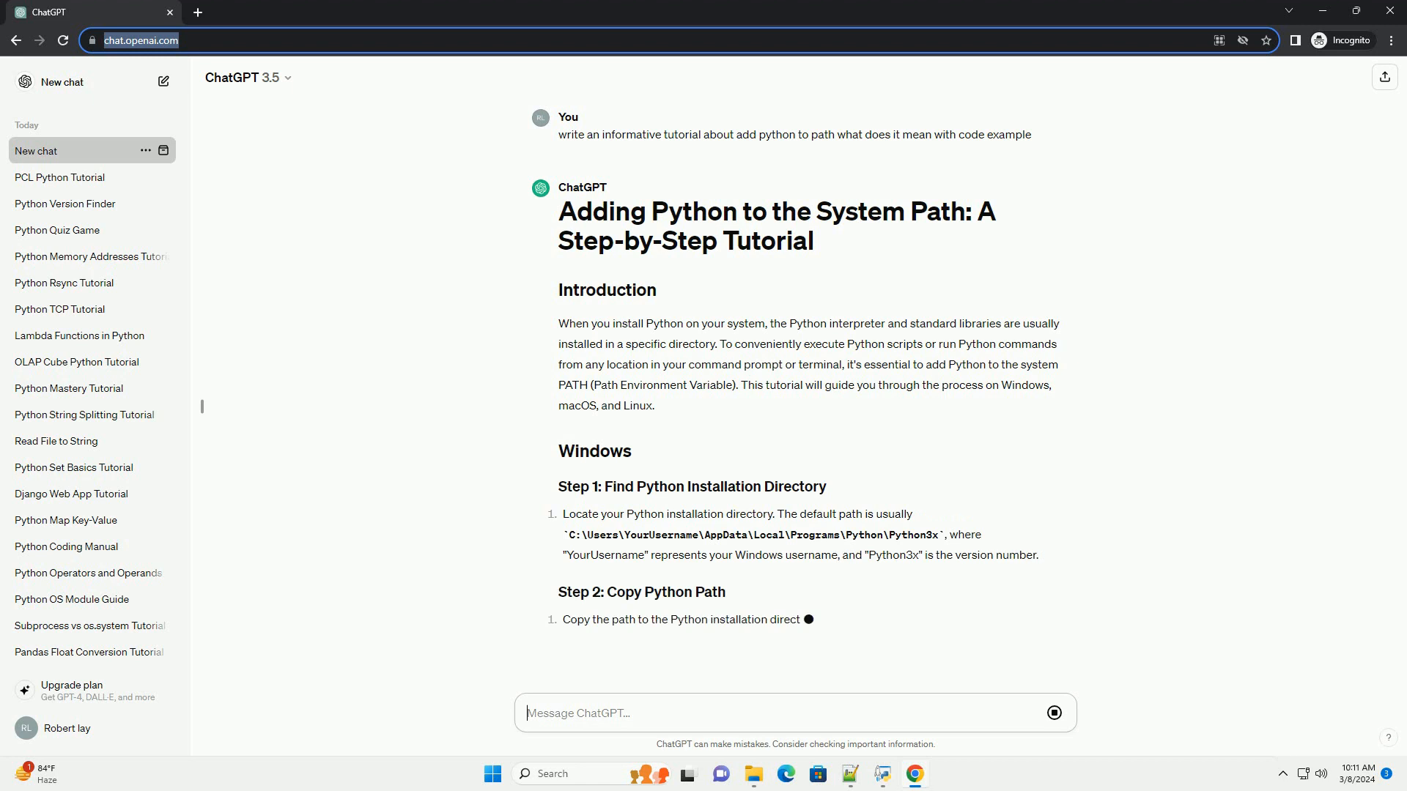
{"action": "scroll", "scroll_direction": "down", "scroll_amount": 3}
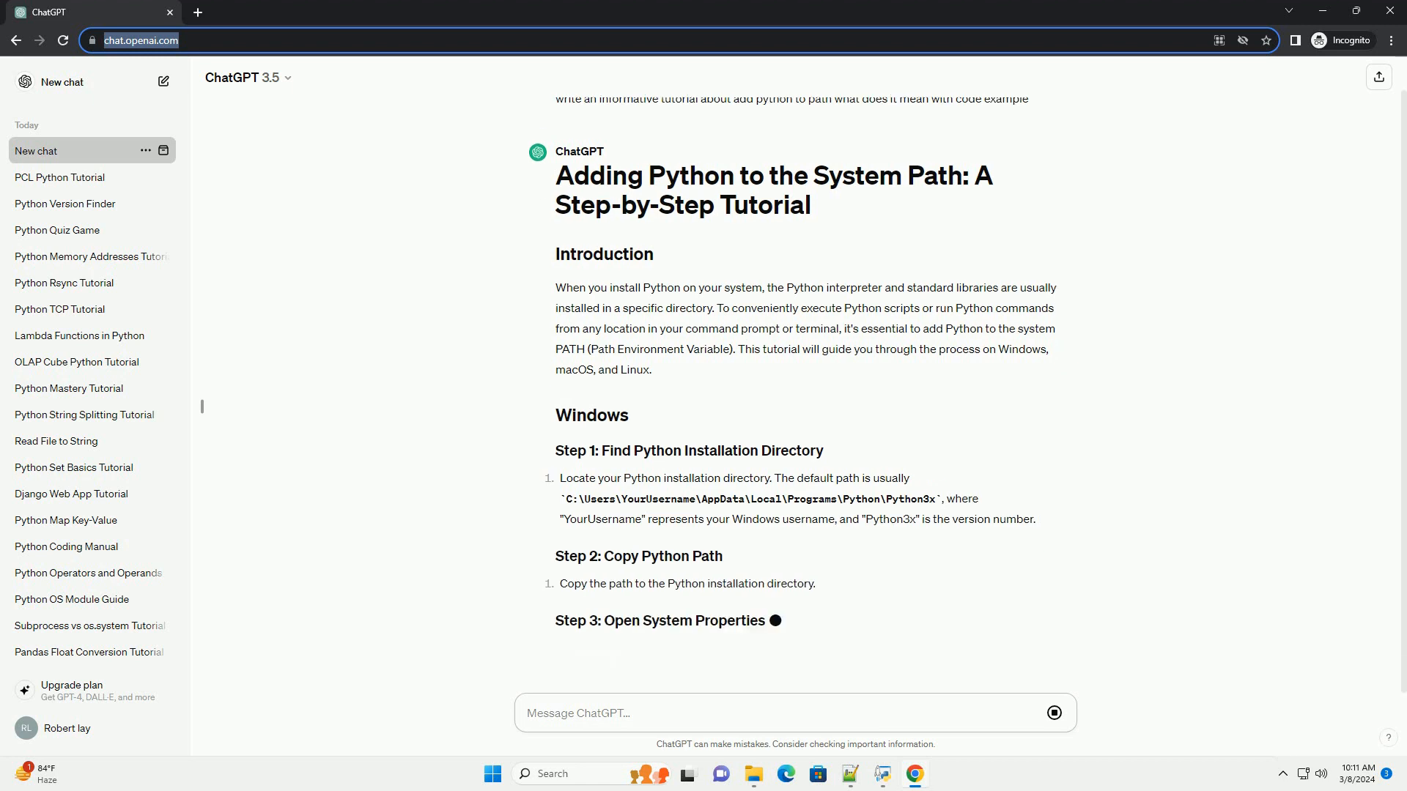
{"action": "scroll", "scroll_direction": "down", "scroll_amount": 3}
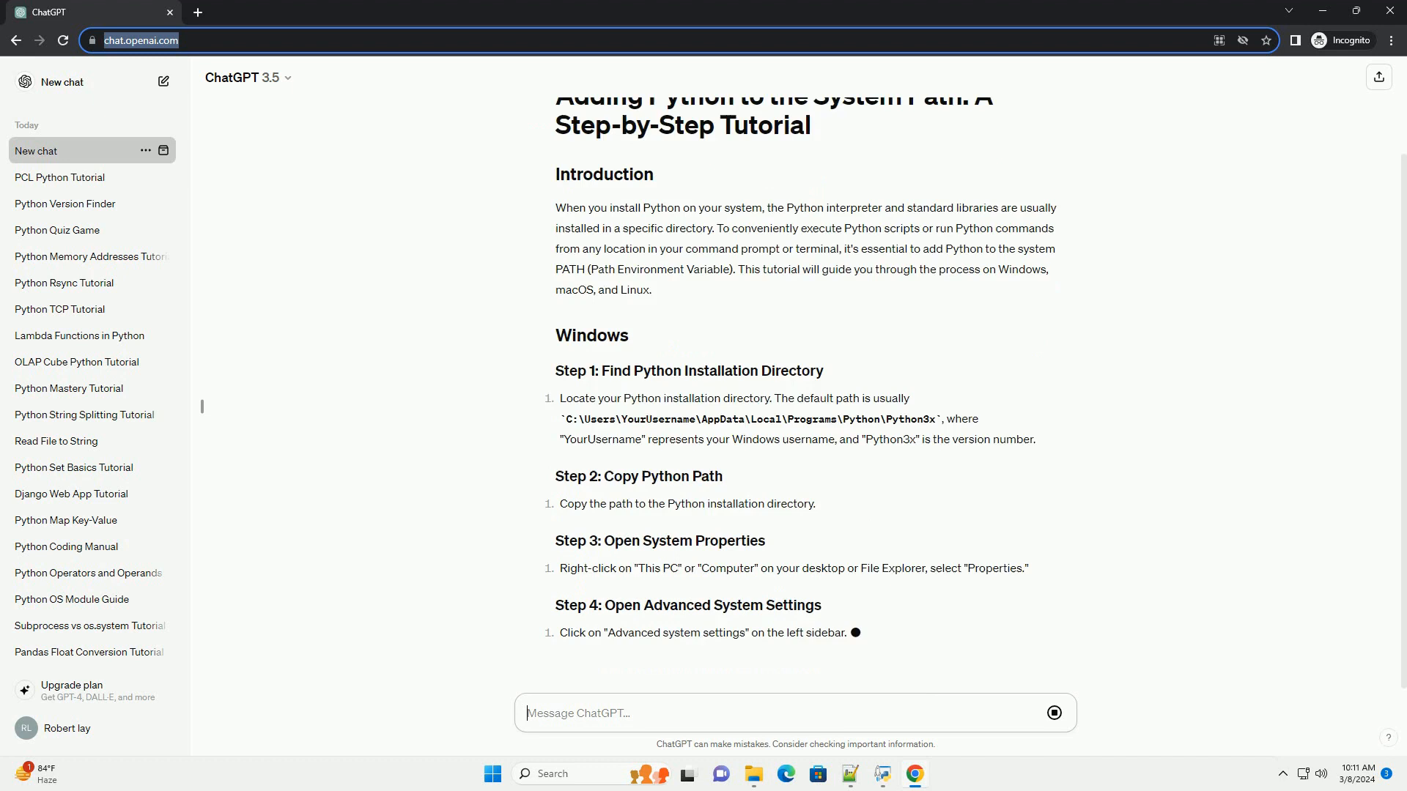
{"action": "scroll", "scroll_direction": "down", "scroll_amount": 3}
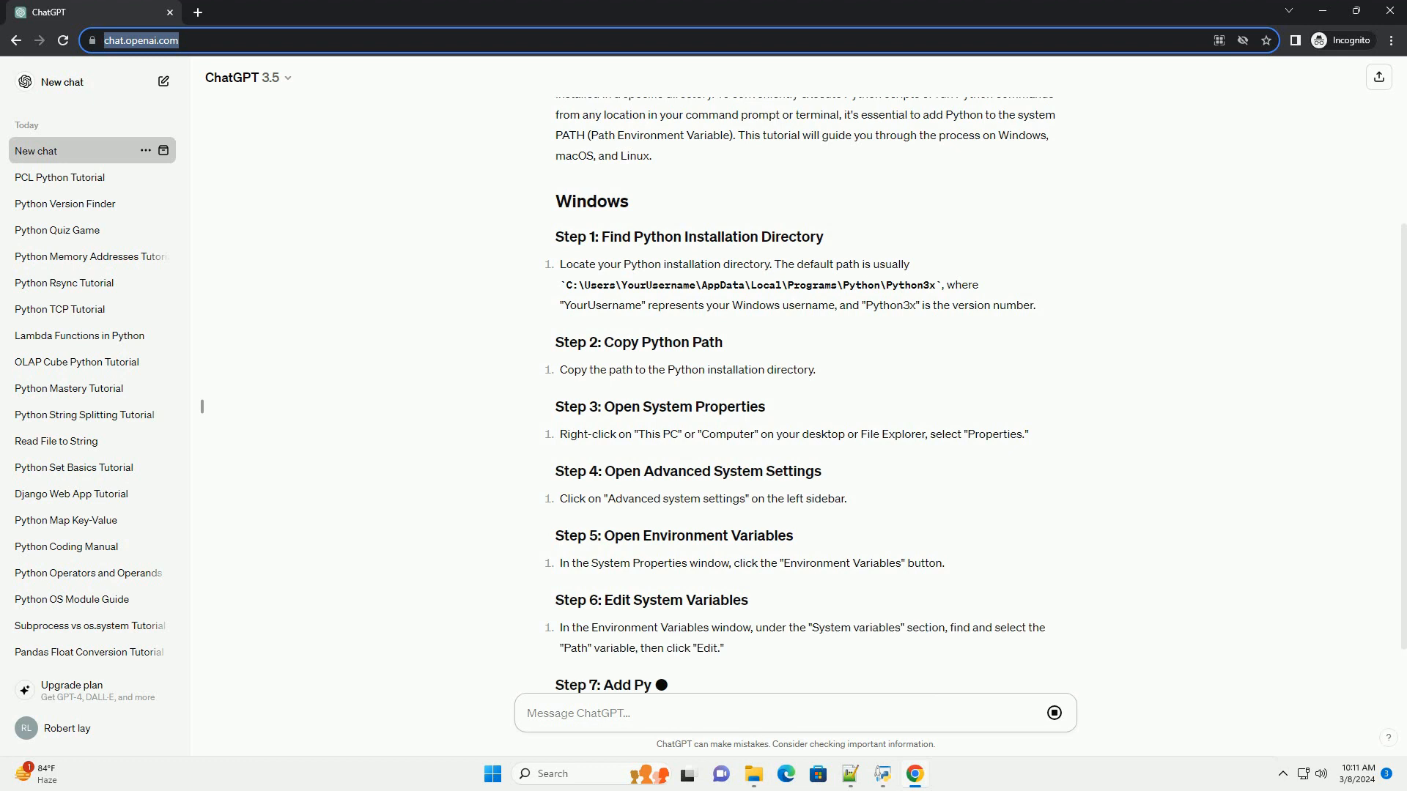
{"action": "scroll", "scroll_direction": "down", "scroll_amount": 3}
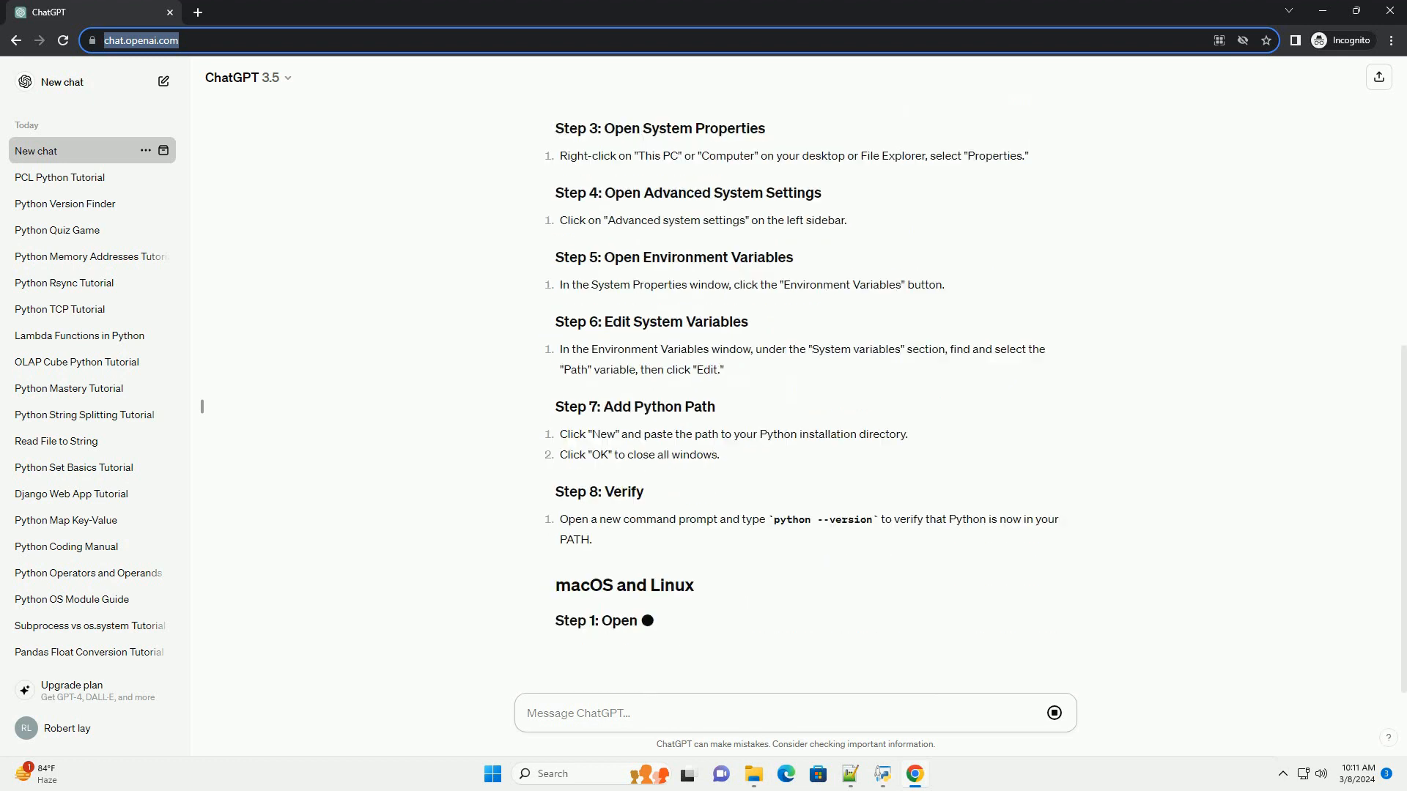
- Scroll through the generated macOS and Linux steps and verification down to the Conclusion
{"action": "scroll", "scroll_direction": "down", "scroll_amount": 3}
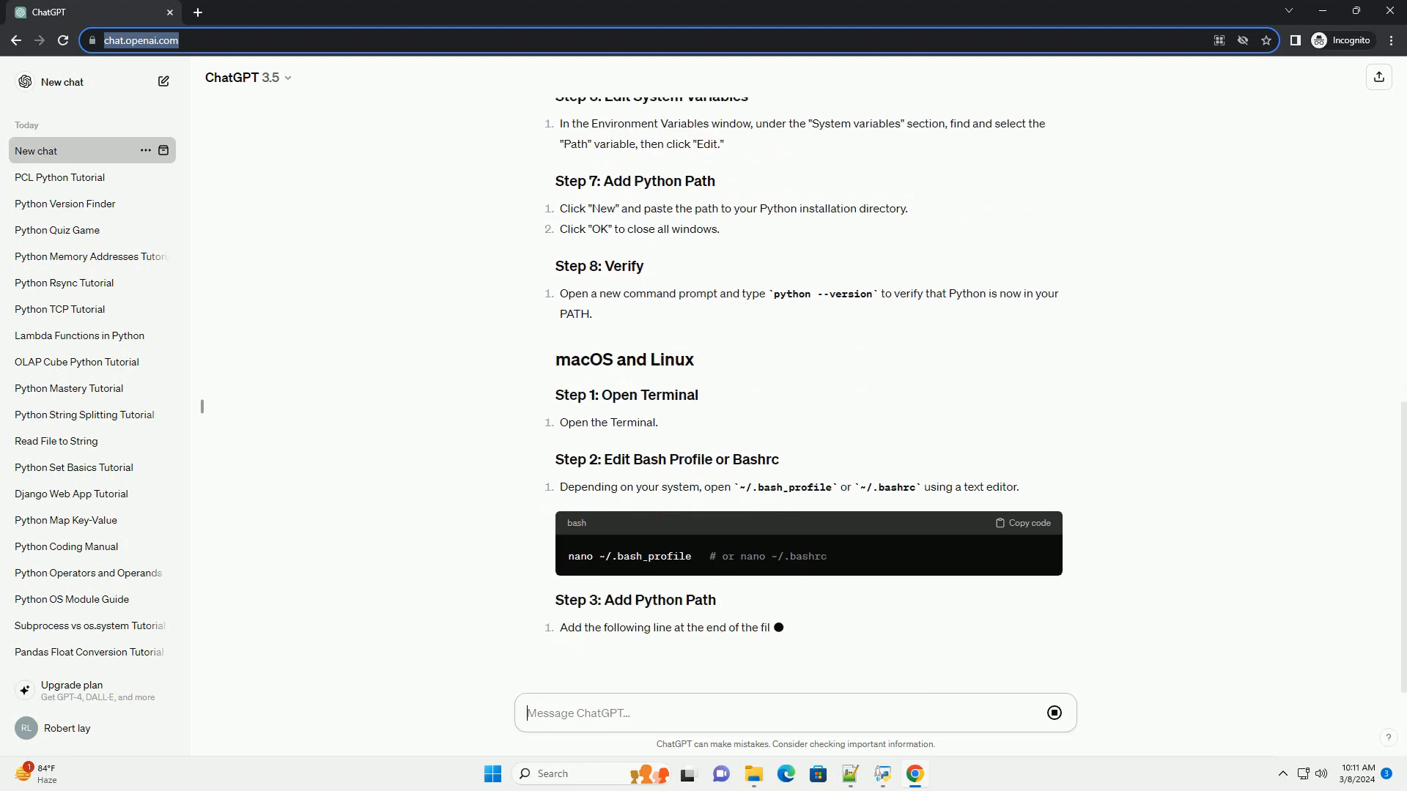
{"action": "scroll", "scroll_direction": "down", "scroll_amount": 3}
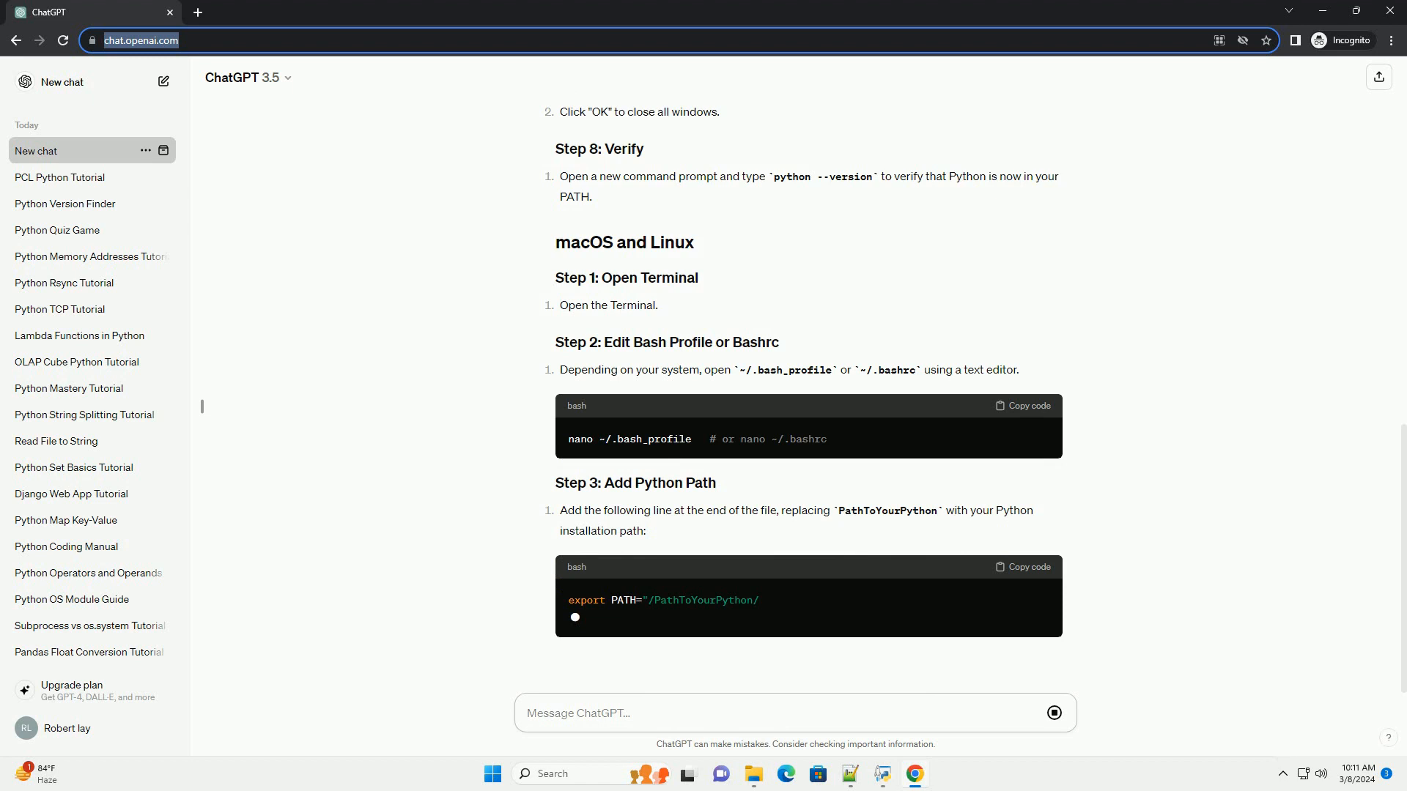
{"action": "scroll", "scroll_direction": "down", "scroll_amount": 3}
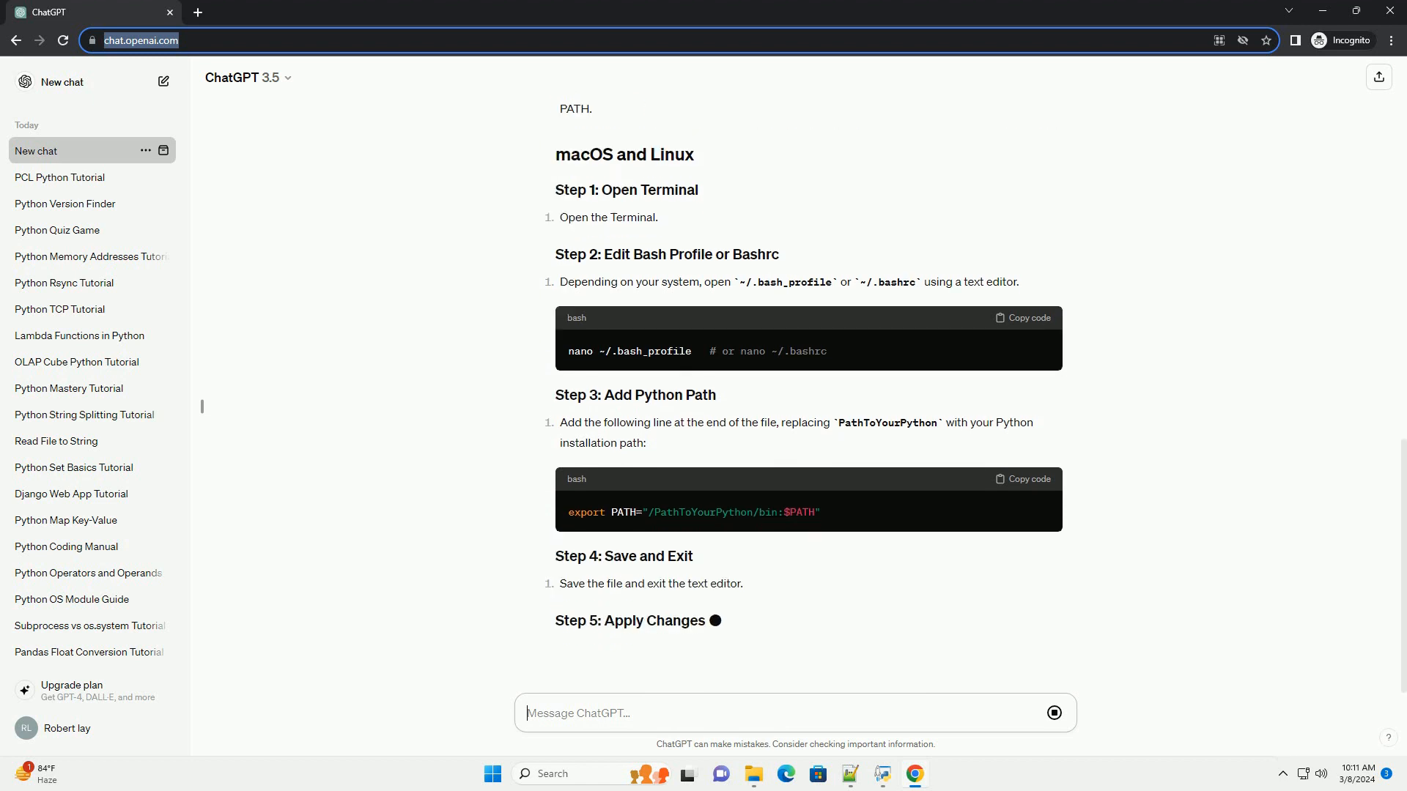
{"action": "scroll", "scroll_direction": "down", "scroll_amount": 3}
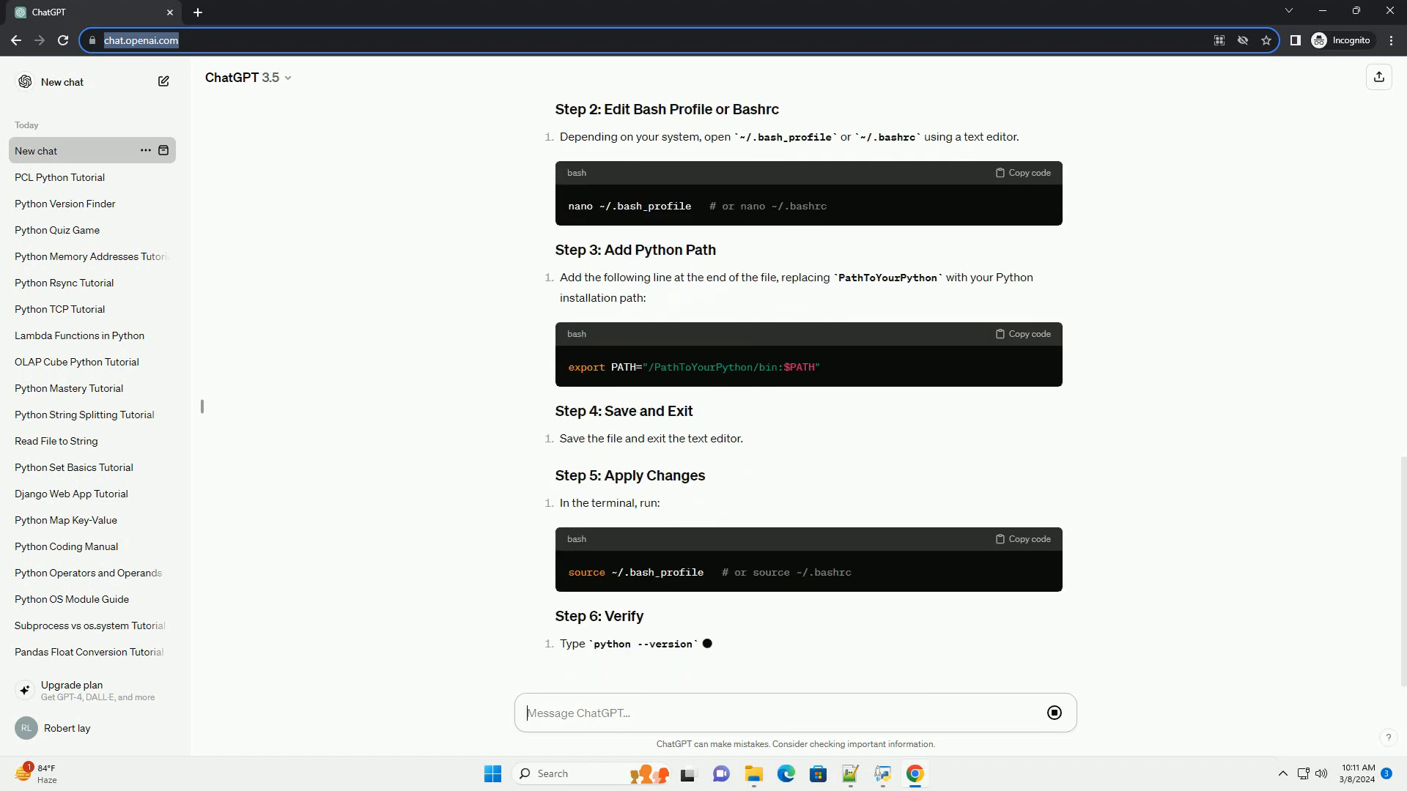
{"action": "scroll", "scroll_direction": "down", "scroll_amount": 3}
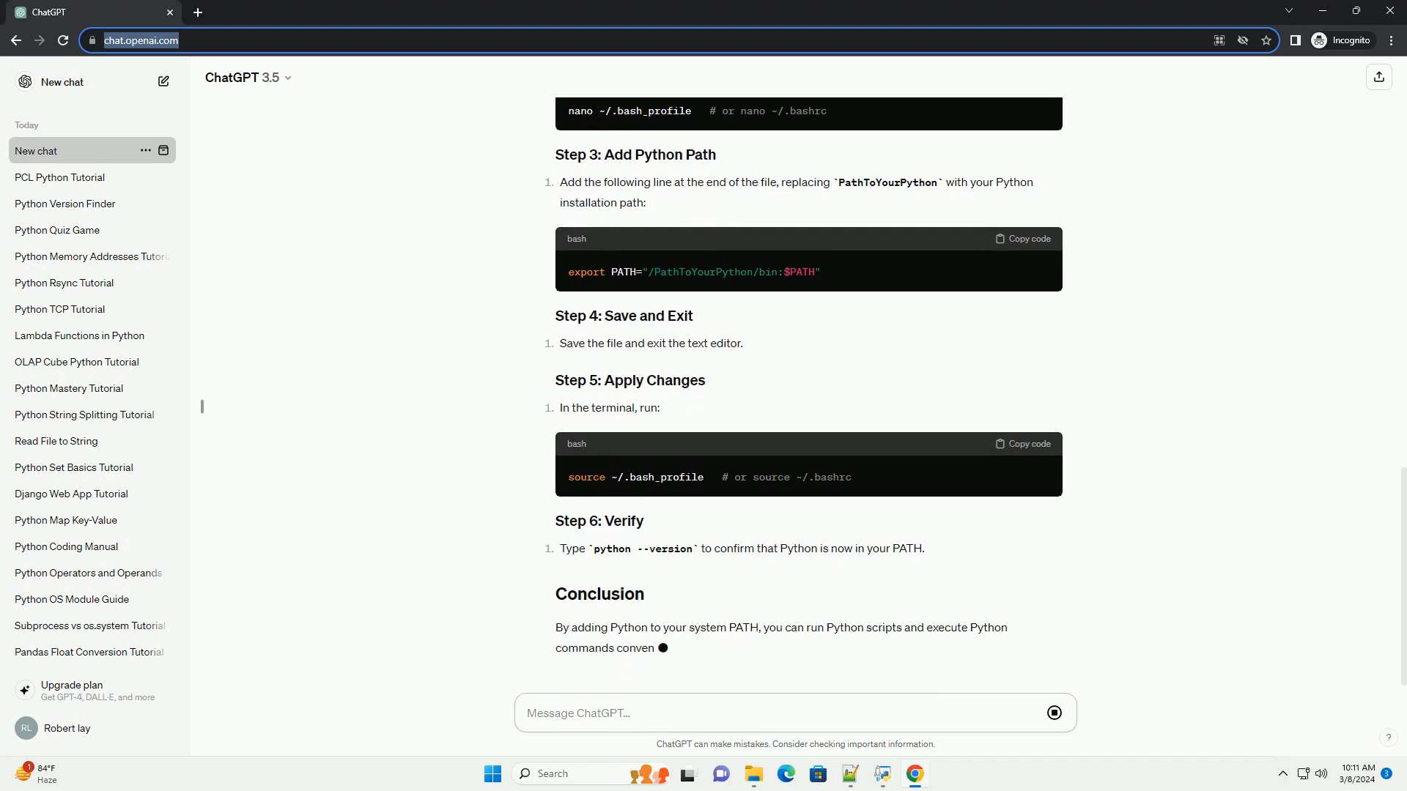